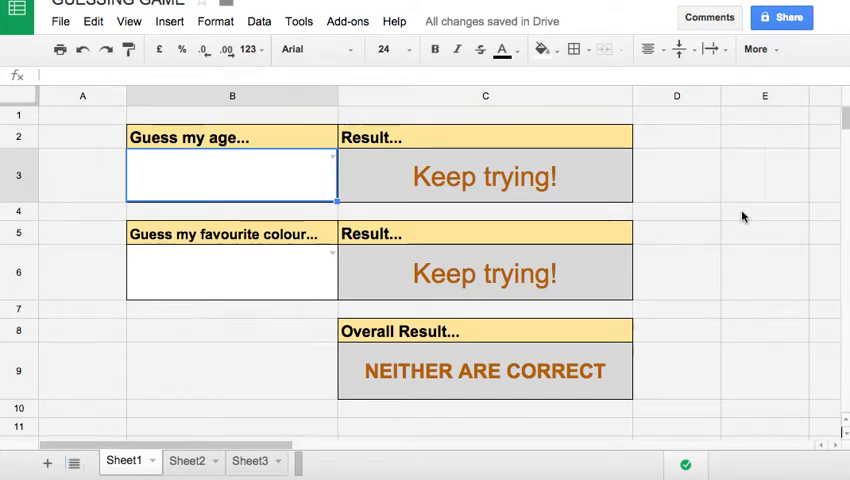
mouse_move(310, 164)
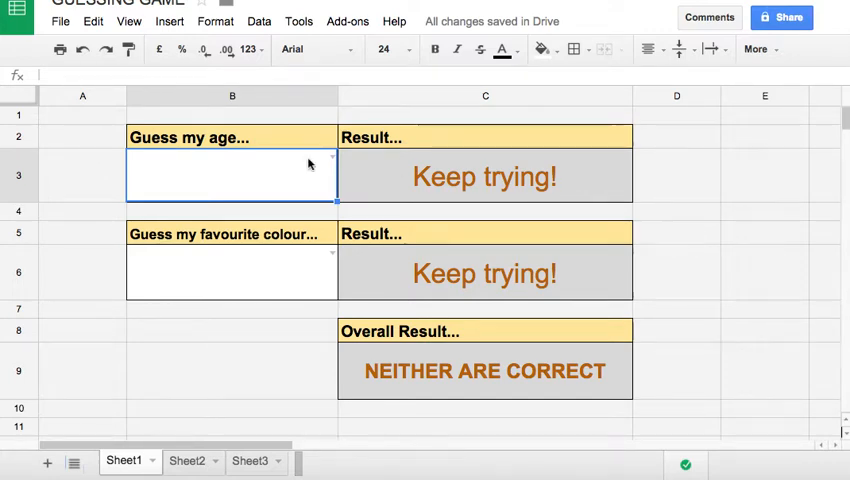
mouse_move(232, 168)
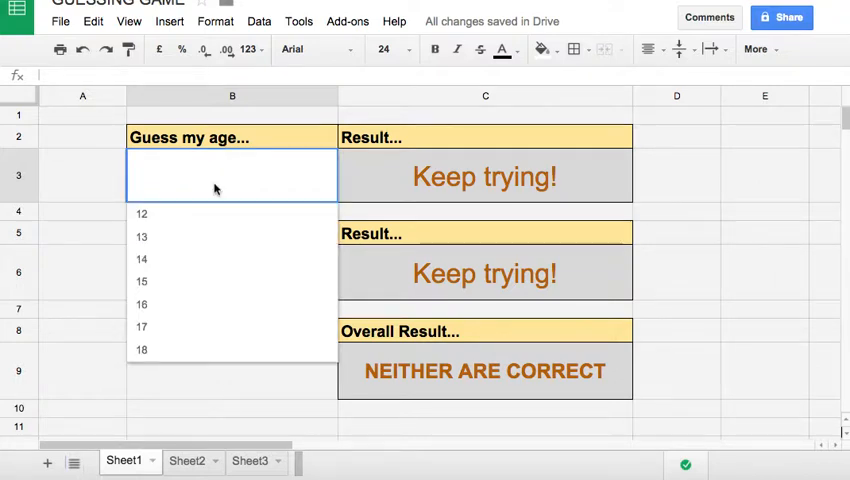
- Choose 15 from B3's age dropdown, then select the colour answer cell B6
click(141, 236)
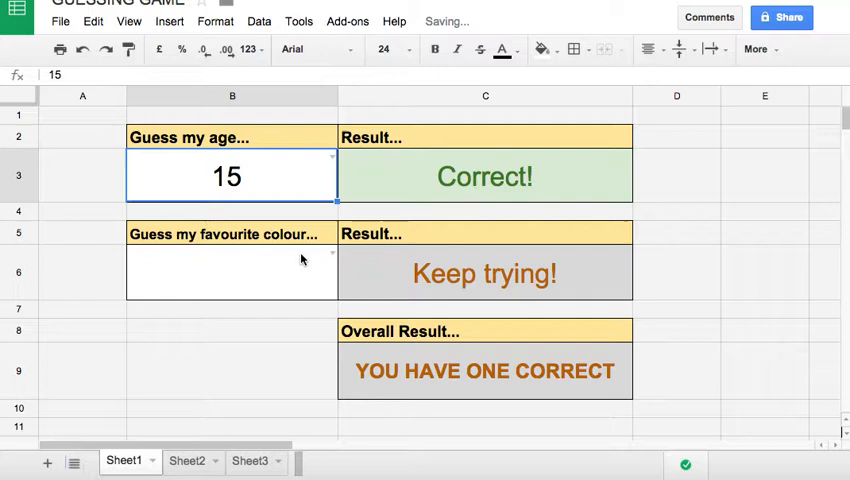
click(232, 272)
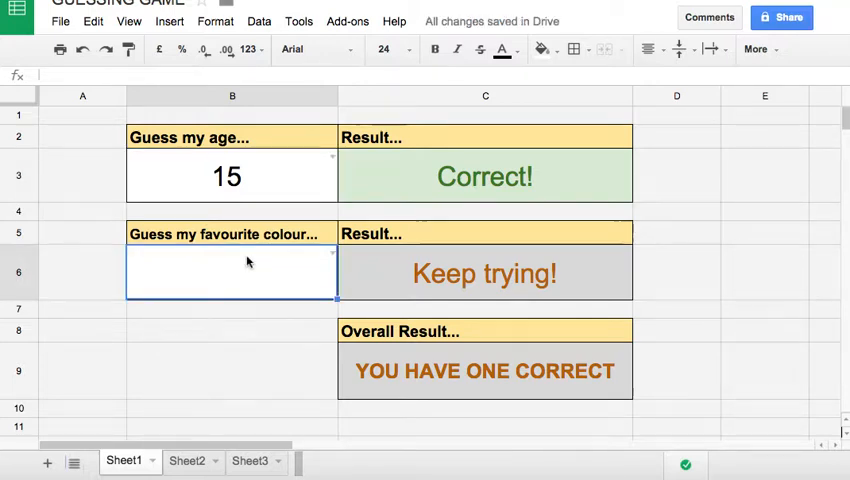
mouse_move(238, 275)
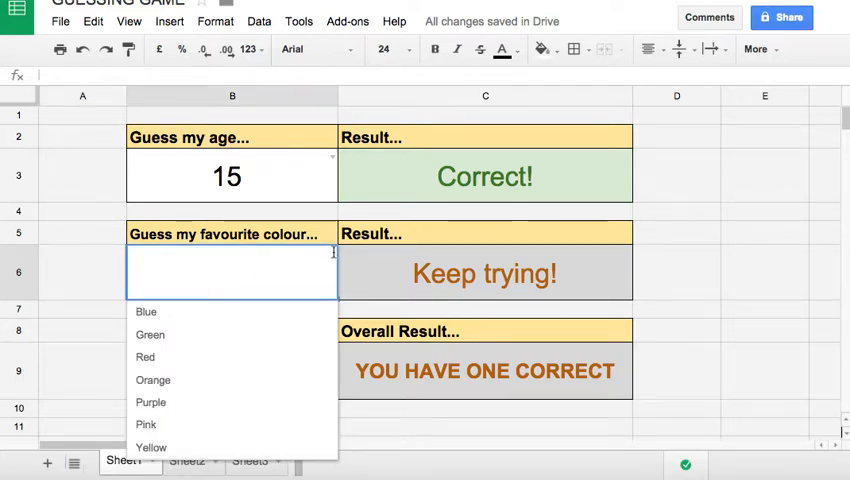
mouse_move(153, 380)
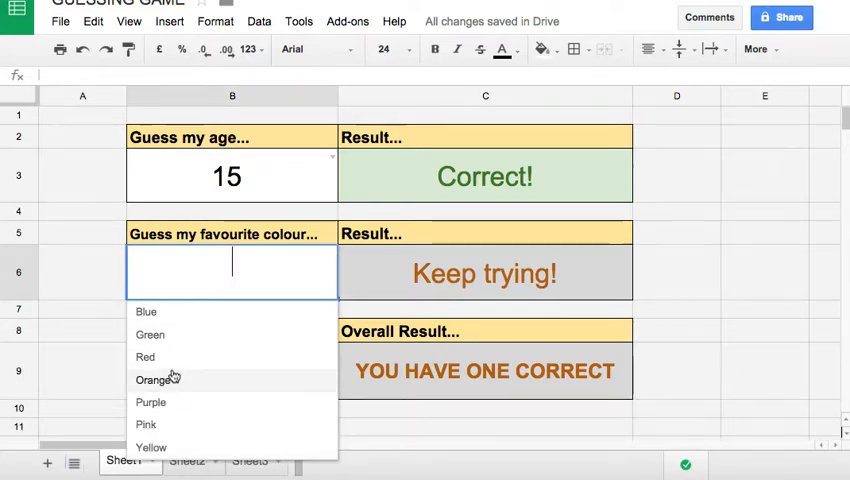
mouse_move(228, 191)
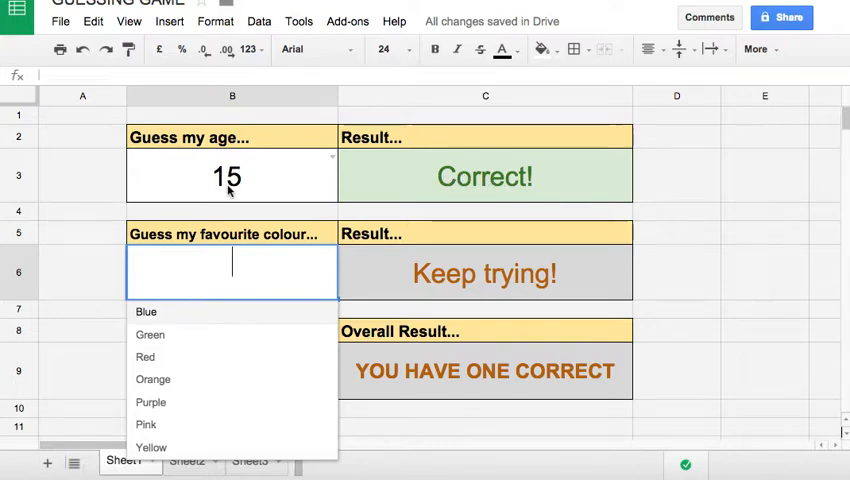
- Inspect C3's IF formula, then enter Blue as the favourite colour guess in B6
click(485, 176)
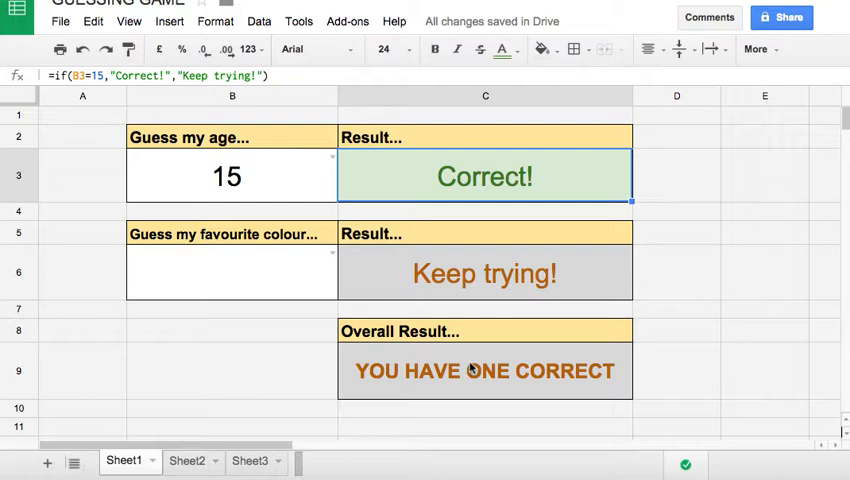
mouse_move(498, 390)
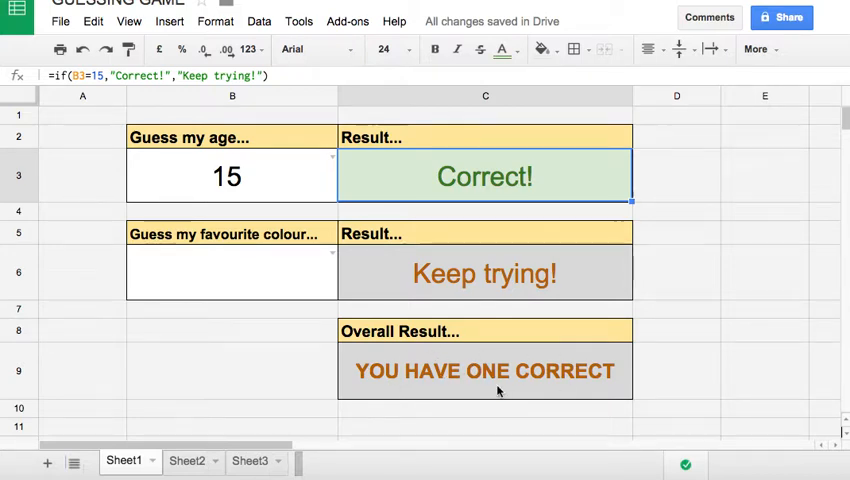
click(232, 272)
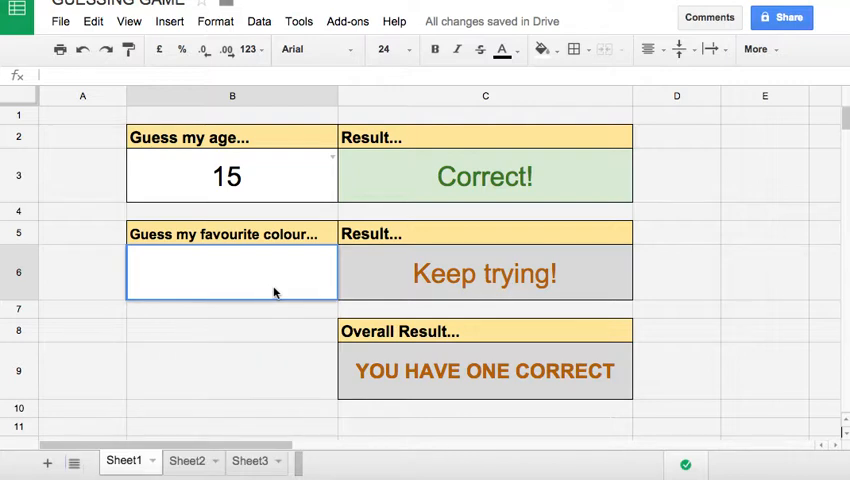
mouse_move(249, 321)
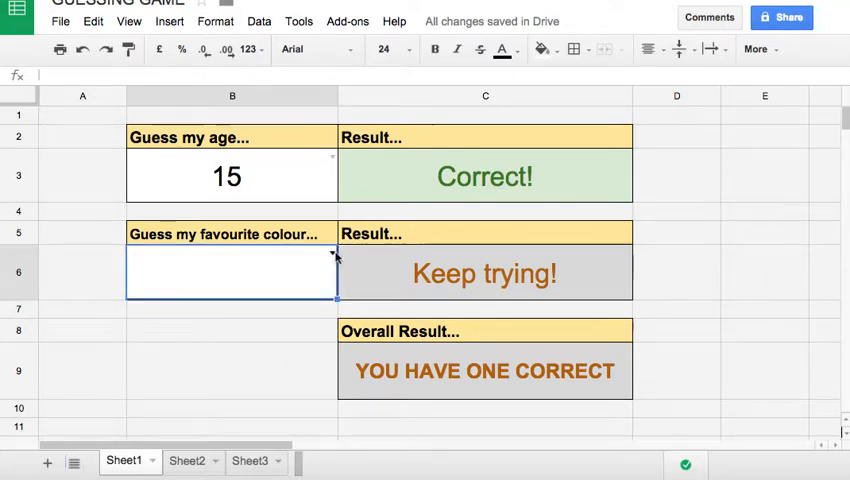
text(Blue)
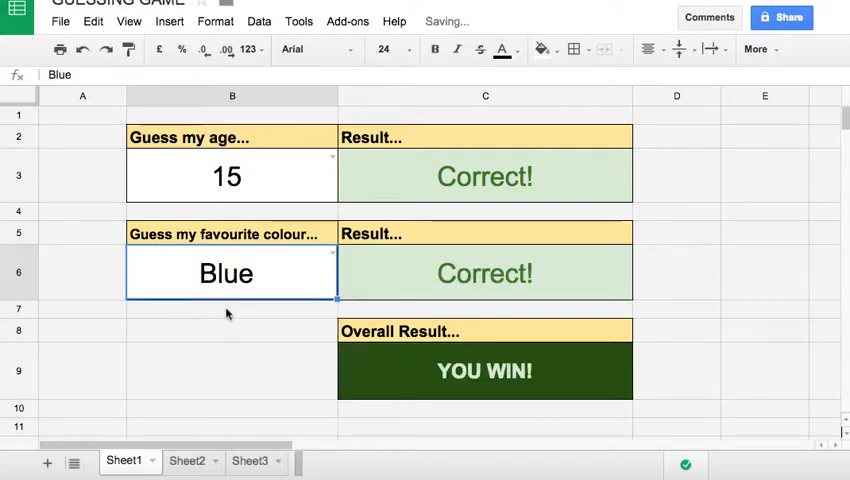
mouse_move(535, 388)
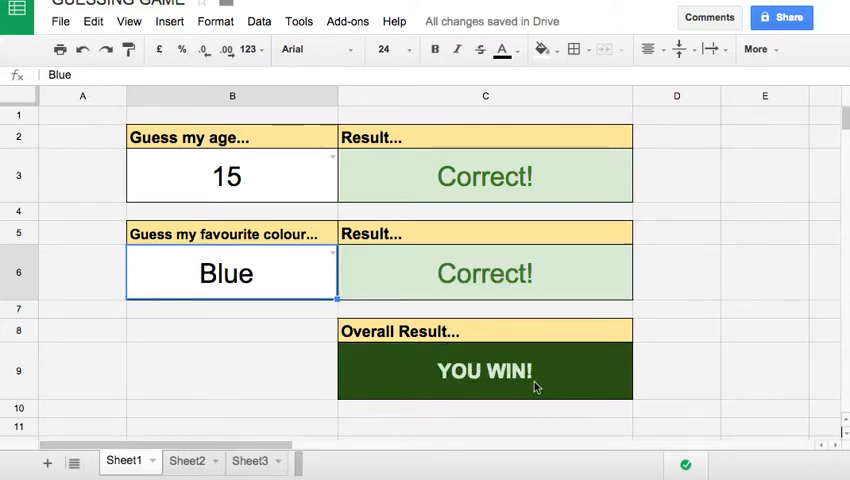
mouse_move(495, 325)
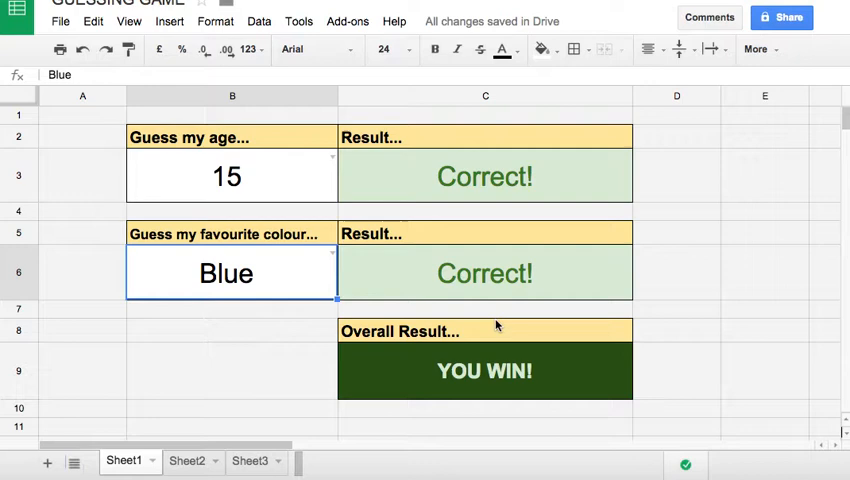
mouse_move(320, 286)
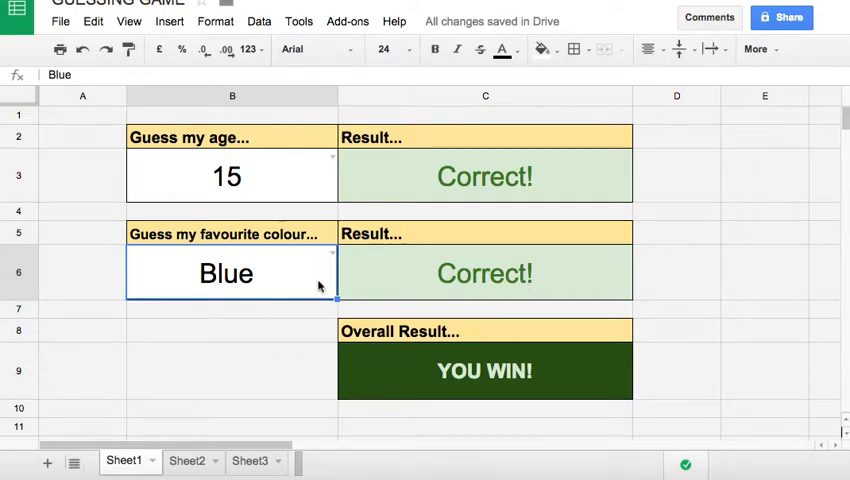
mouse_move(285, 265)
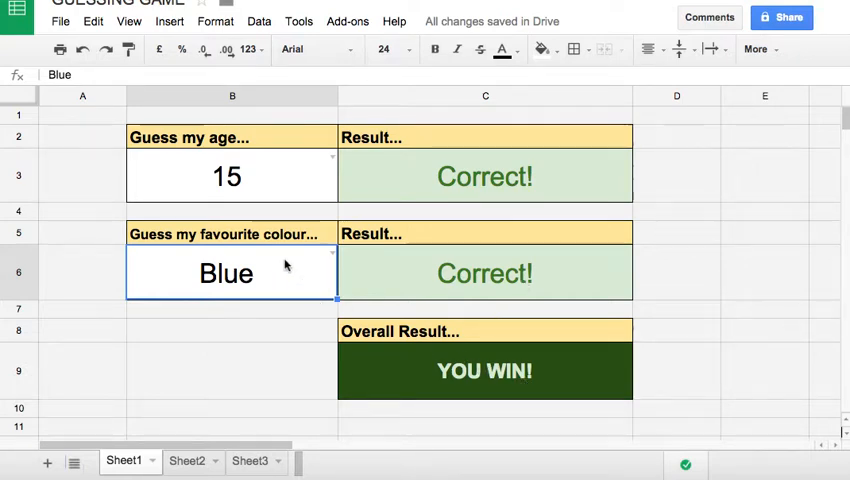
- Enter Orange as the colour guess and try 12 as the age guess
text(Orange)
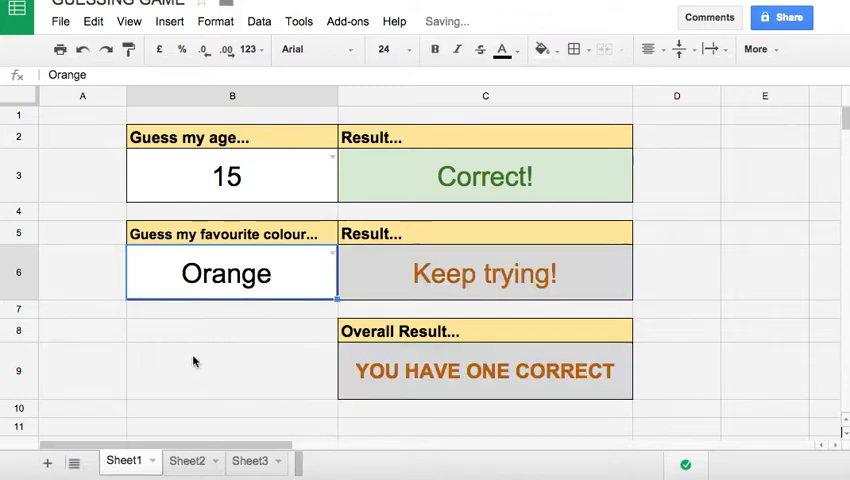
click(232, 176)
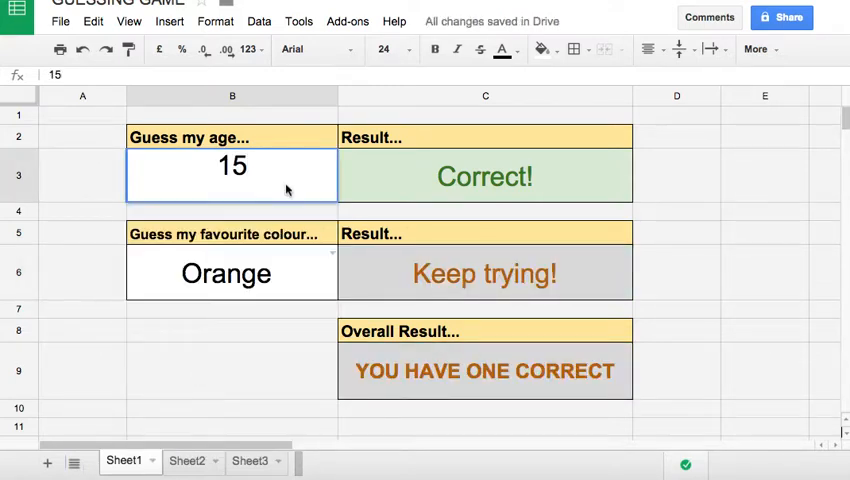
text(12)
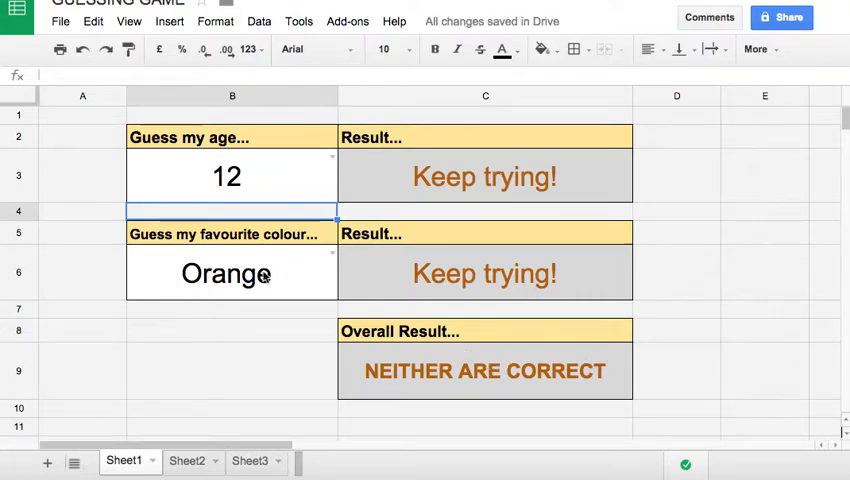
- Reselect 15 from B3's age dropdown and bring up B6's colour options
click(227, 176)
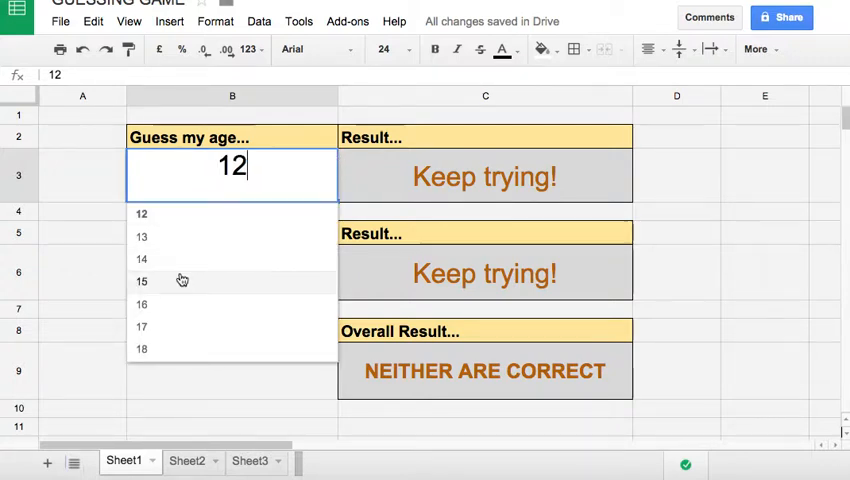
click(141, 281)
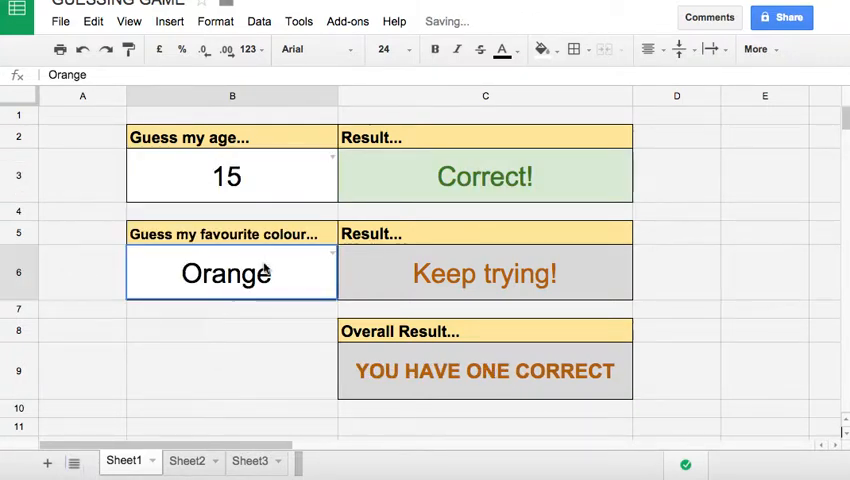
click(232, 272)
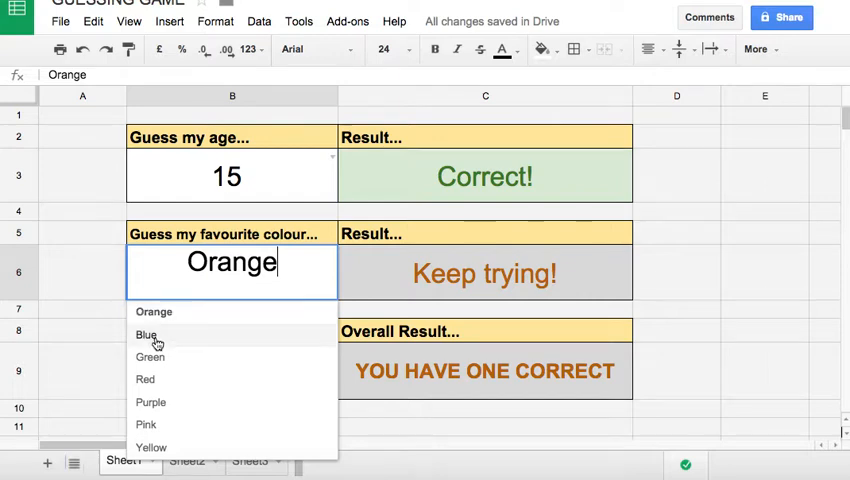
click(147, 334)
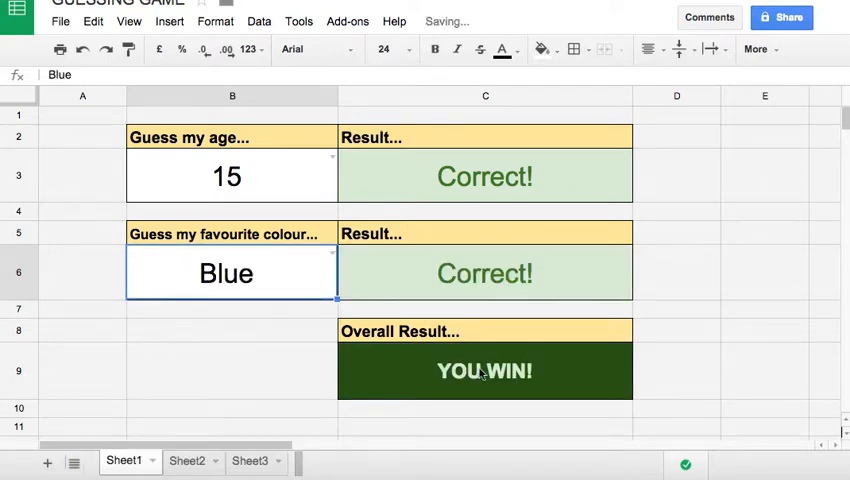
mouse_move(312, 213)
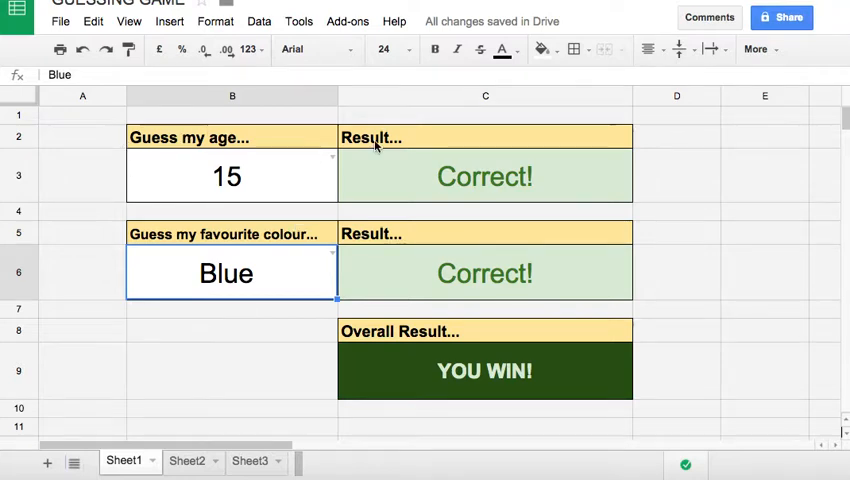
mouse_move(293, 182)
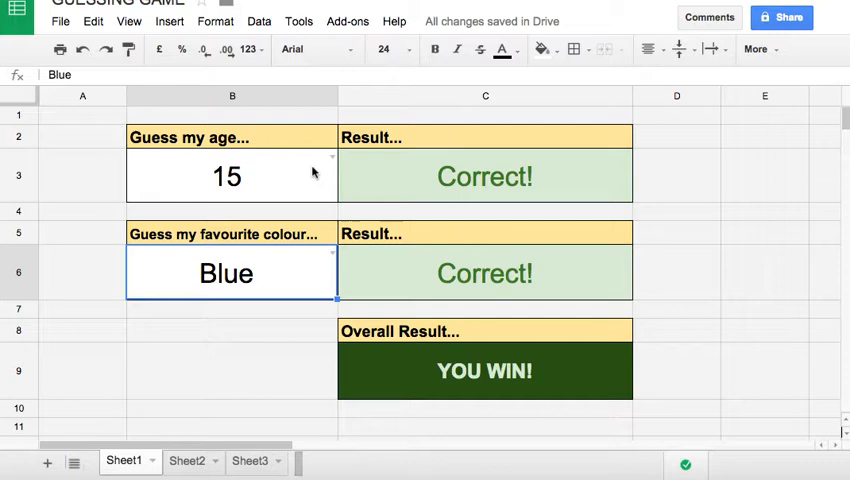
click(232, 176)
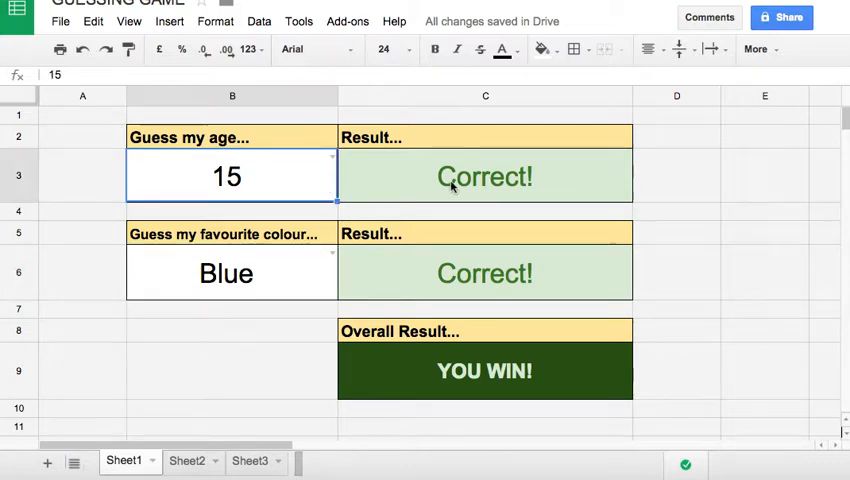
click(485, 176)
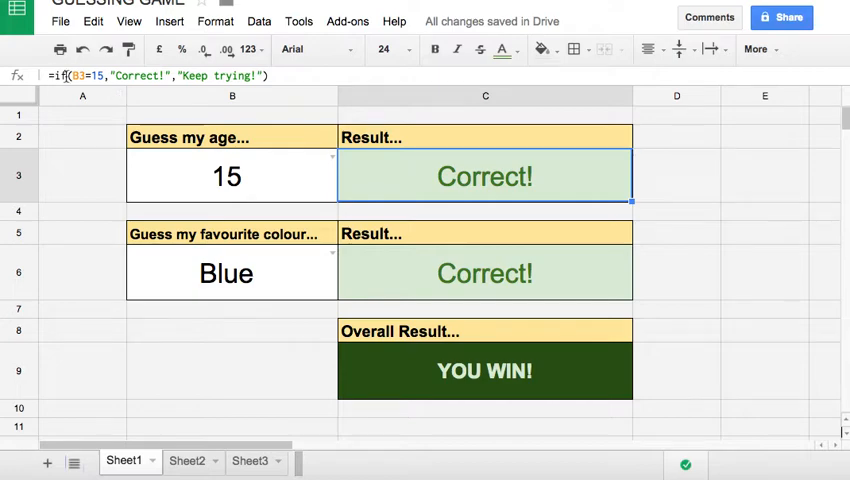
double_click(485, 176)
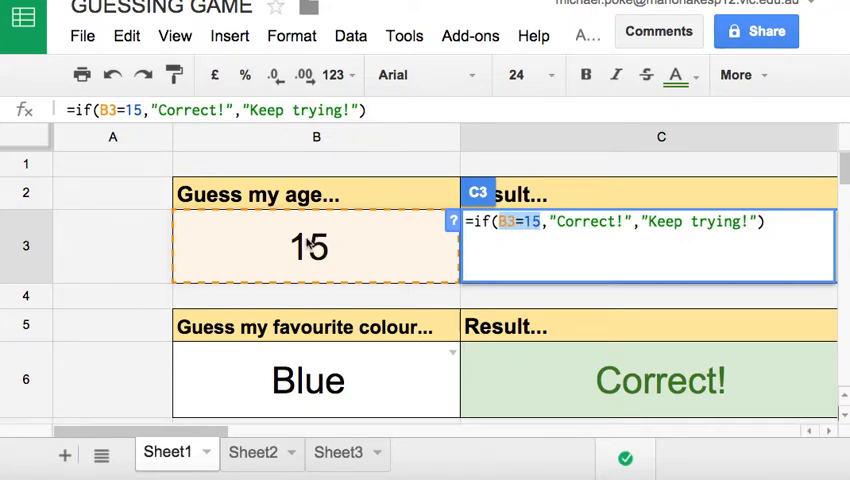
mouse_move(293, 262)
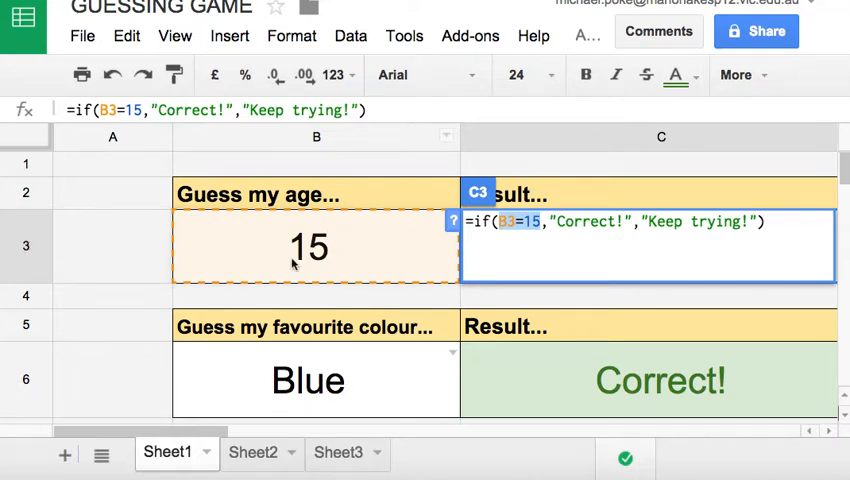
mouse_move(323, 229)
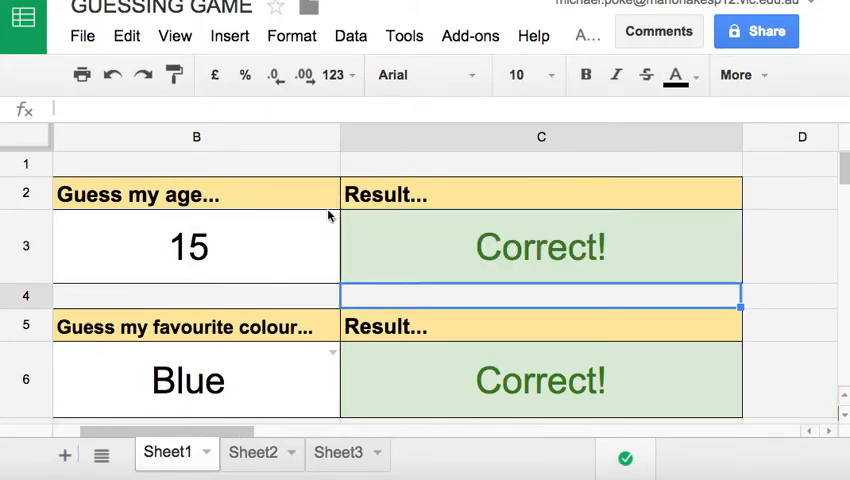
click(188, 246)
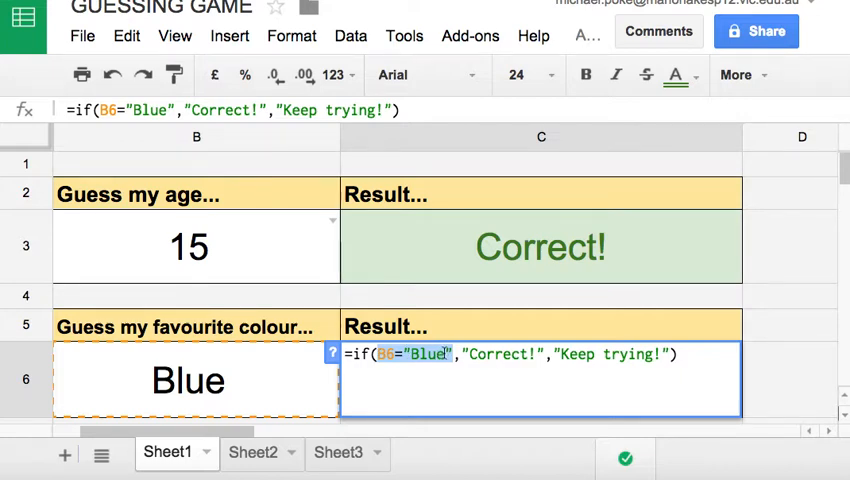
mouse_move(425, 297)
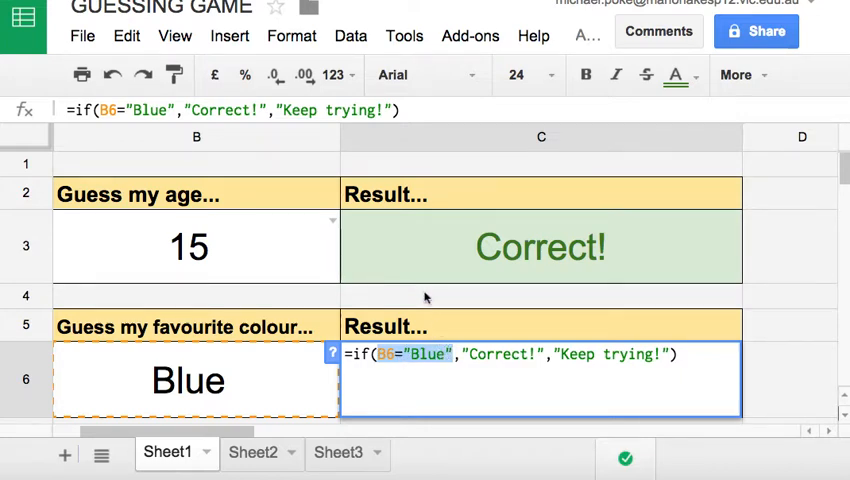
click(541, 221)
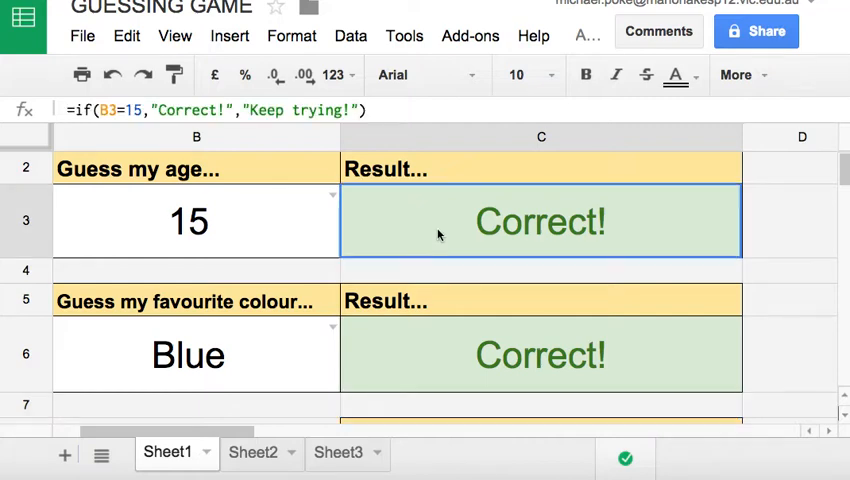
double_click(541, 221)
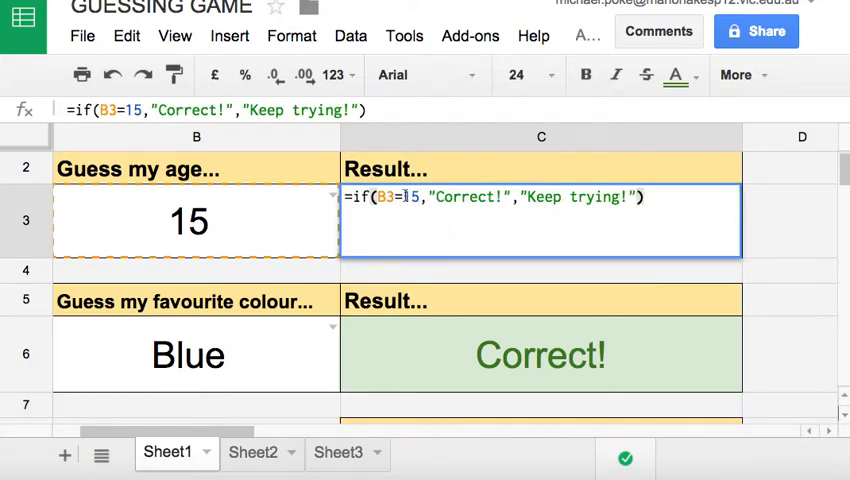
mouse_move(425, 293)
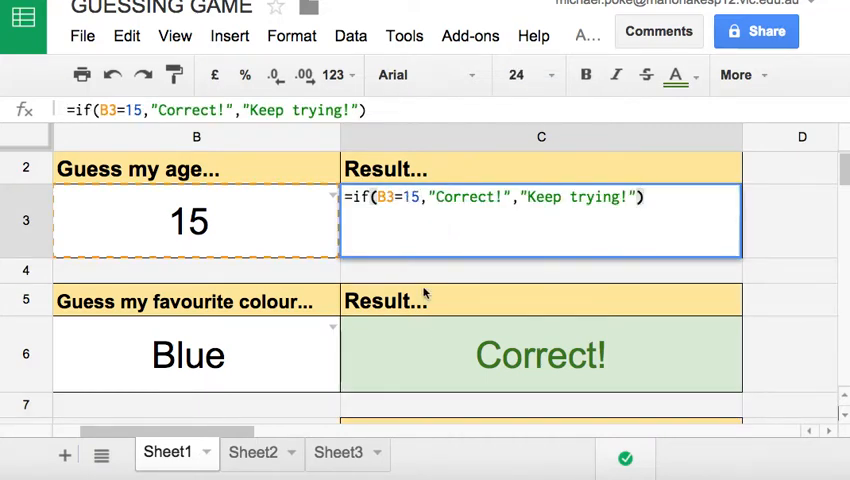
click(541, 354)
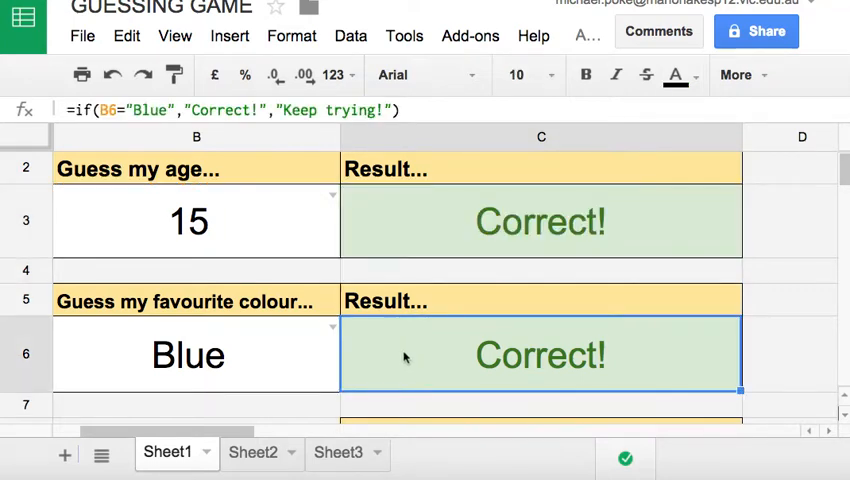
double_click(540, 354)
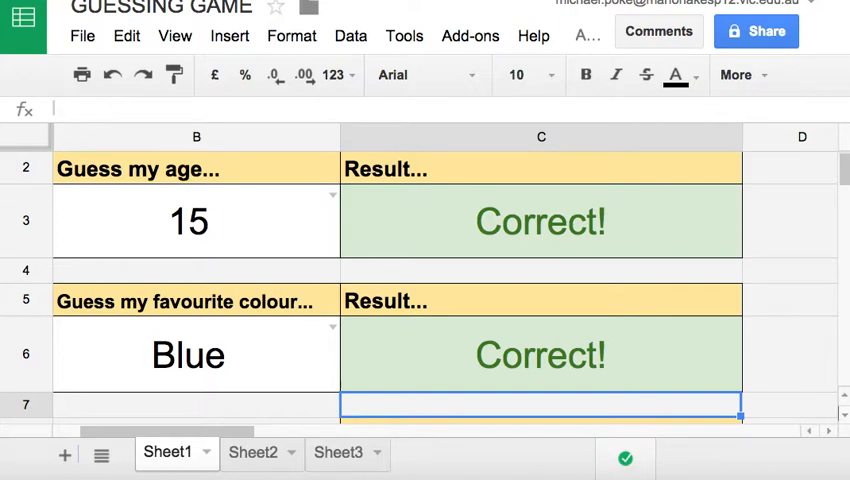
- Scroll down to the Overall Result cell C9
scroll(down, 3)
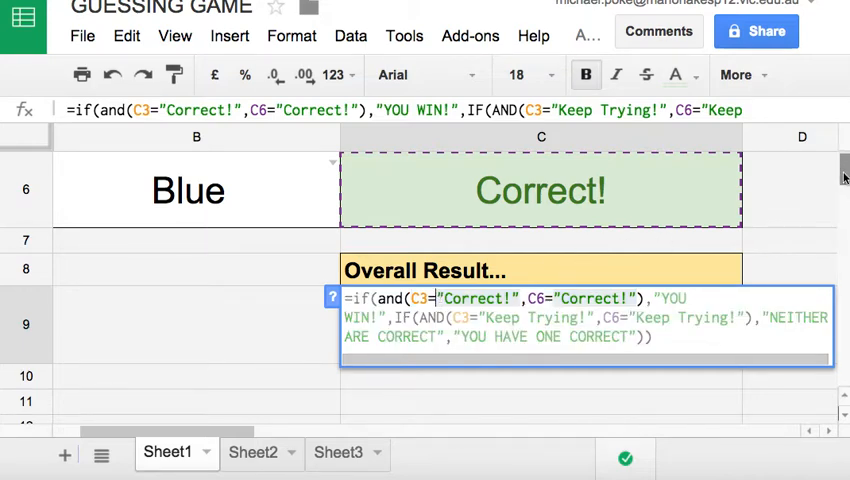
scroll(up, 3)
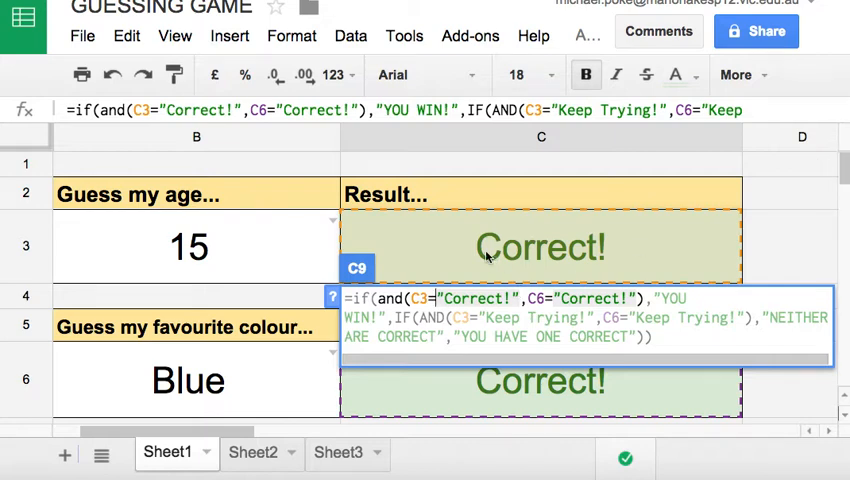
mouse_move(845, 172)
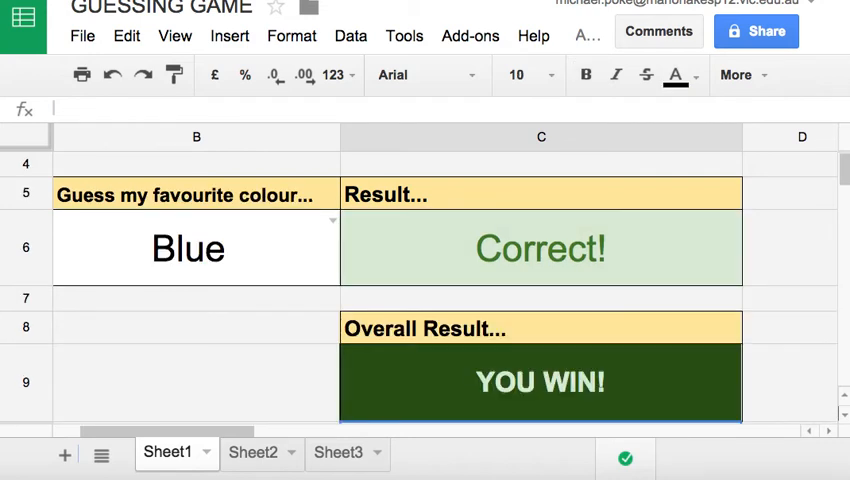
scroll(up, 3)
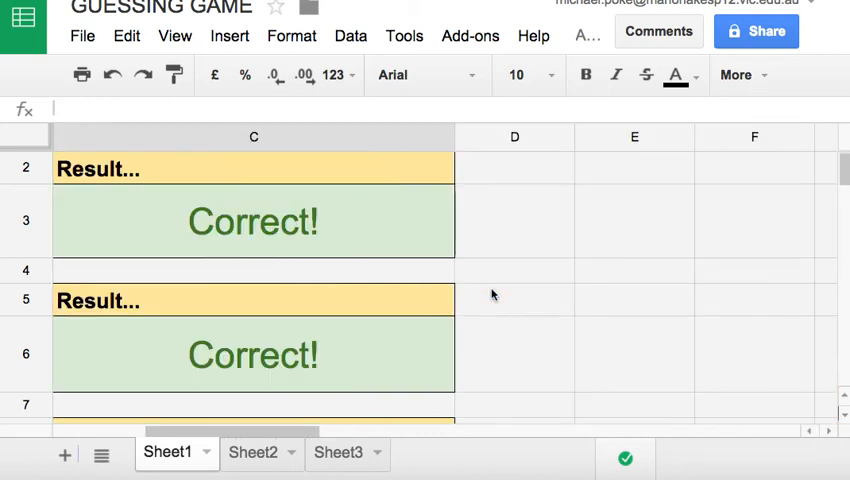
scroll(left, 3)
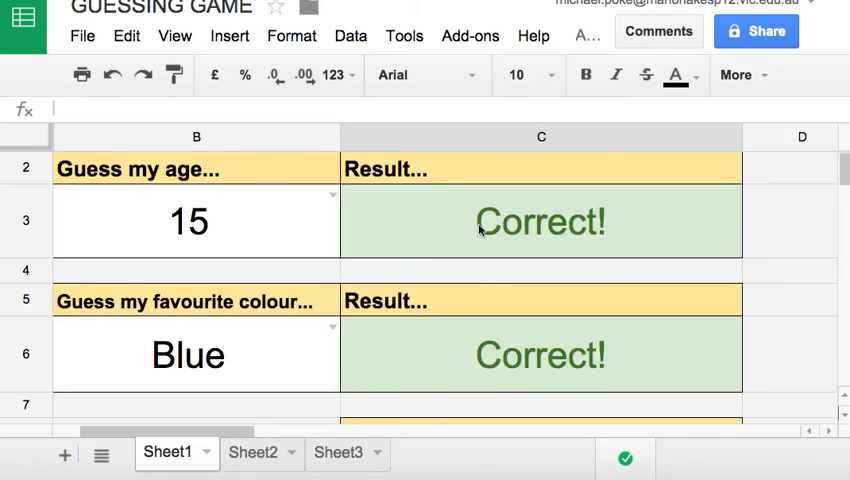
mouse_move(368, 237)
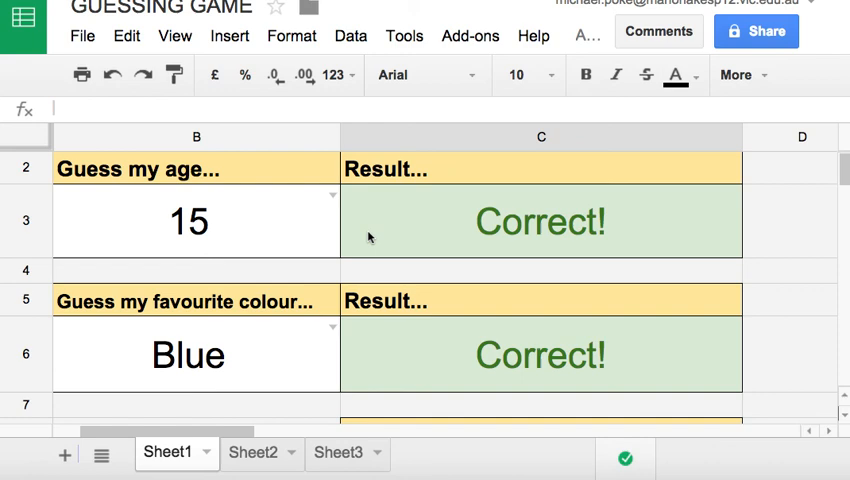
mouse_move(520, 155)
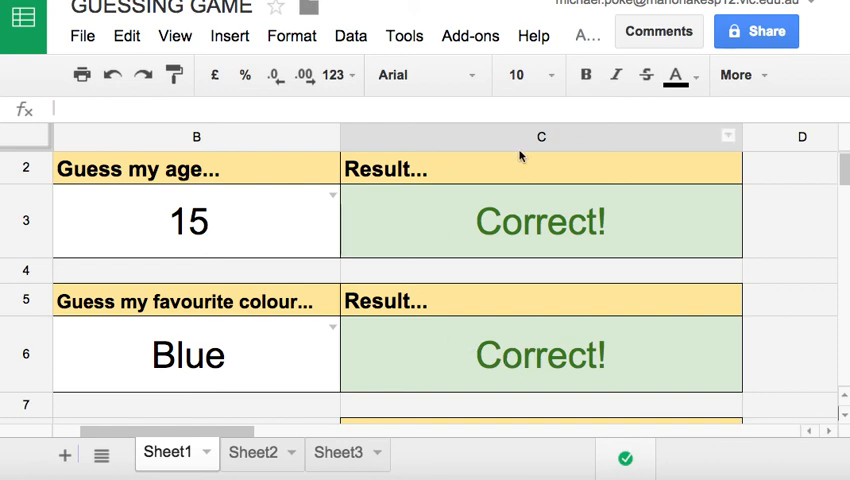
mouse_move(520, 155)
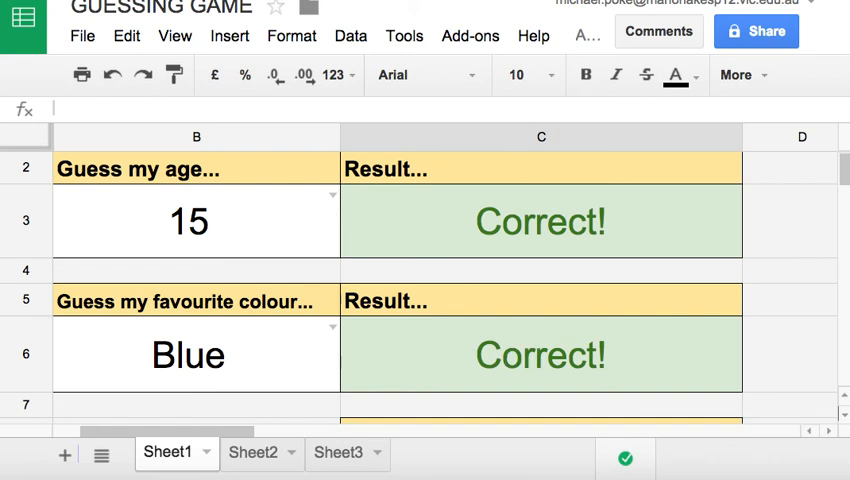